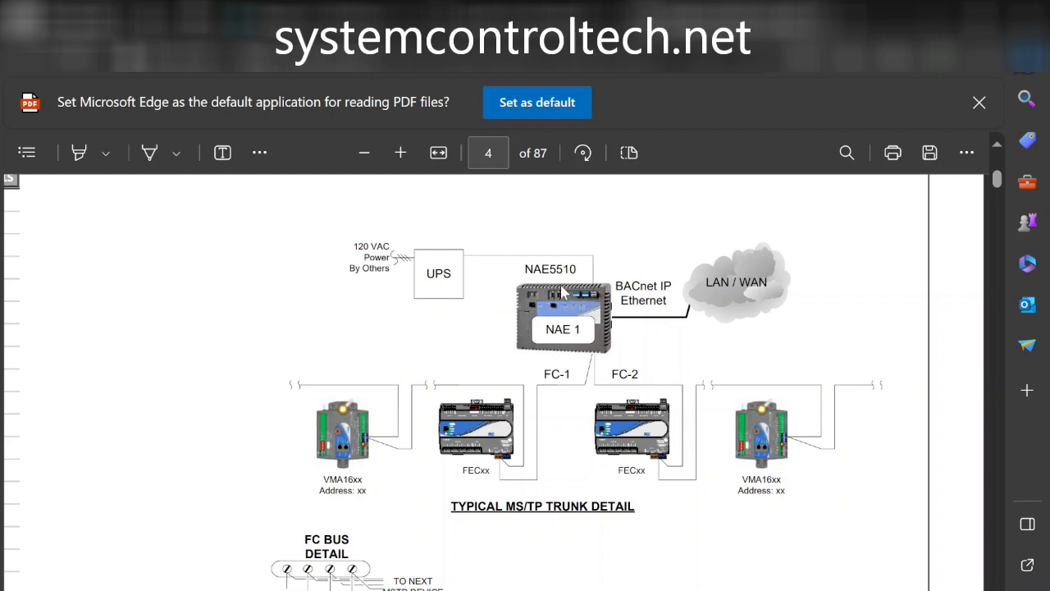
mouse_move(567, 297)
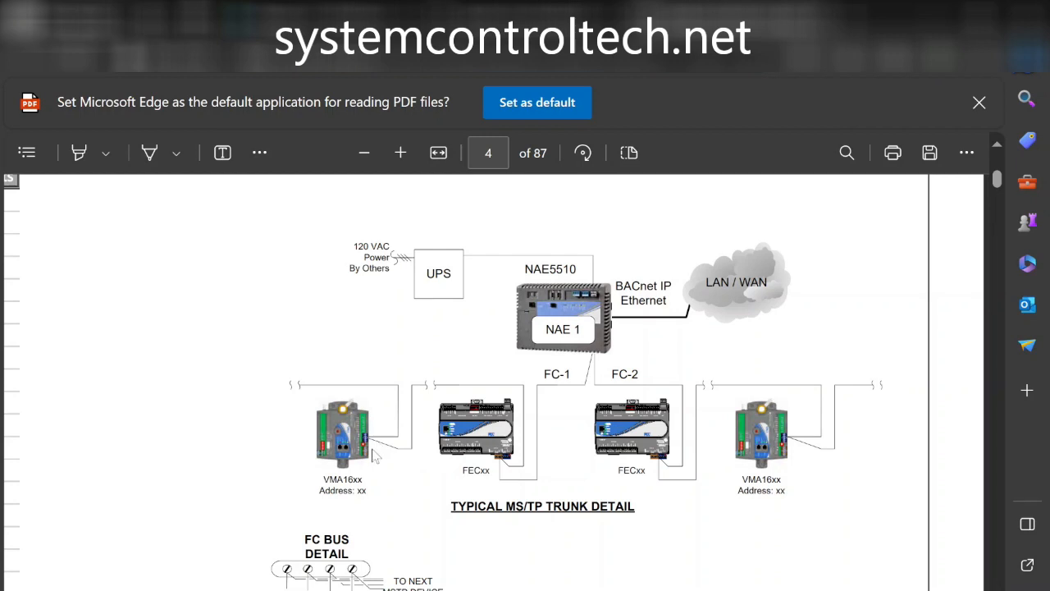
mouse_move(496, 495)
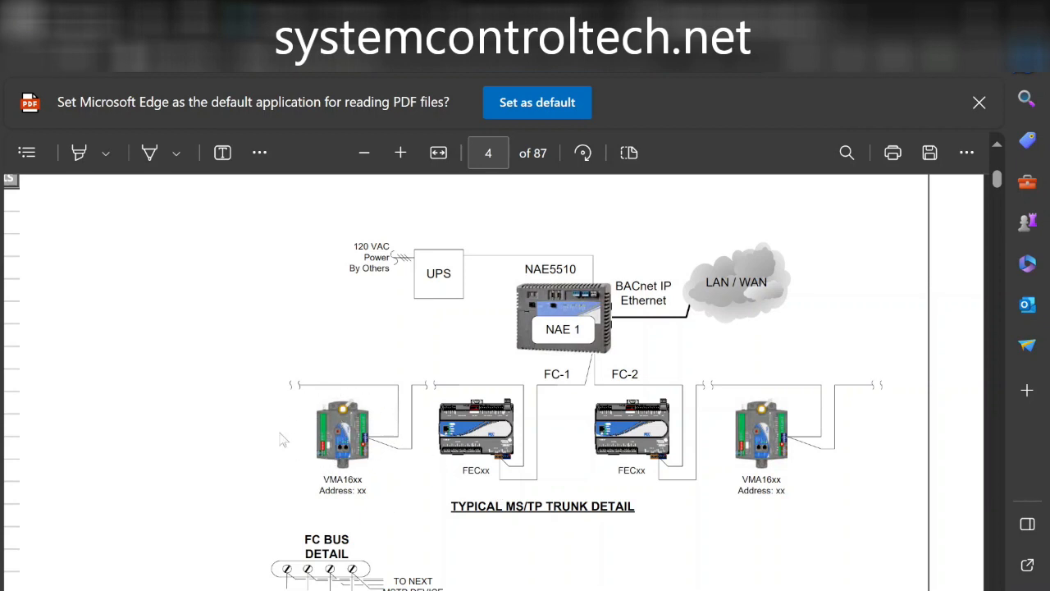
mouse_move(297, 446)
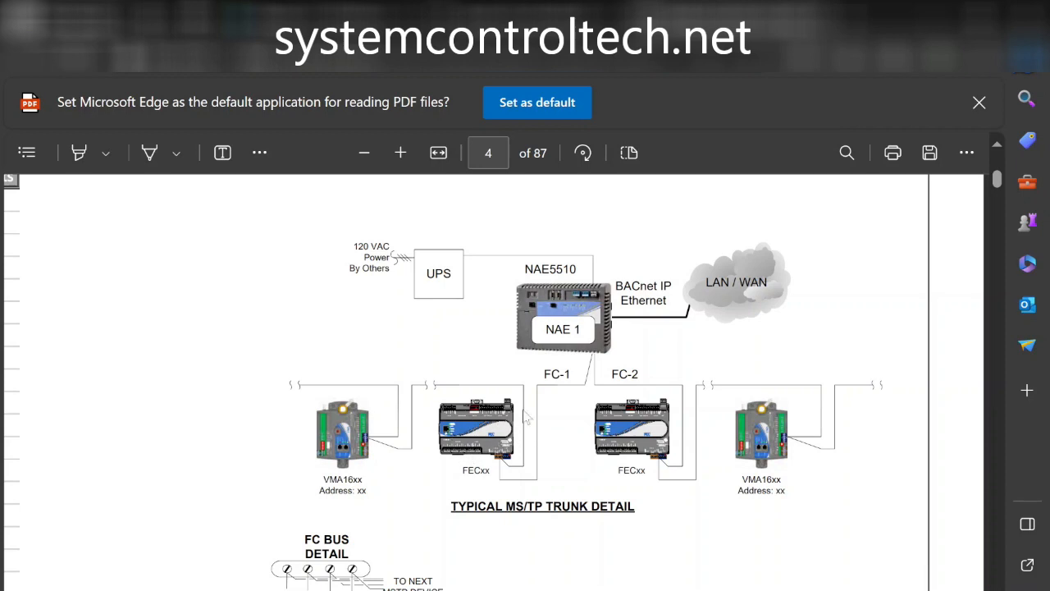
mouse_move(451, 443)
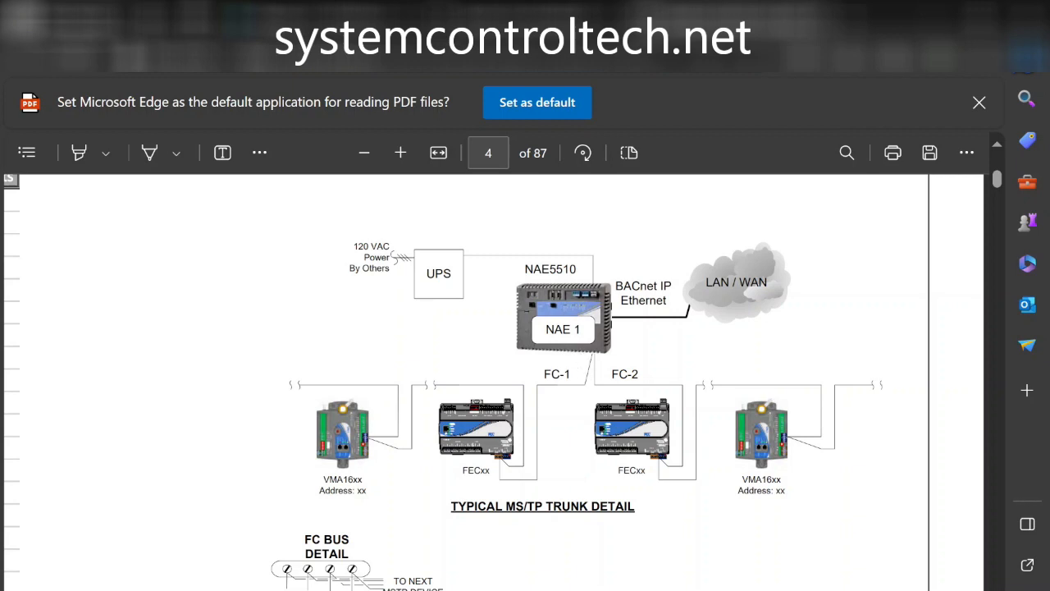
mouse_move(562, 404)
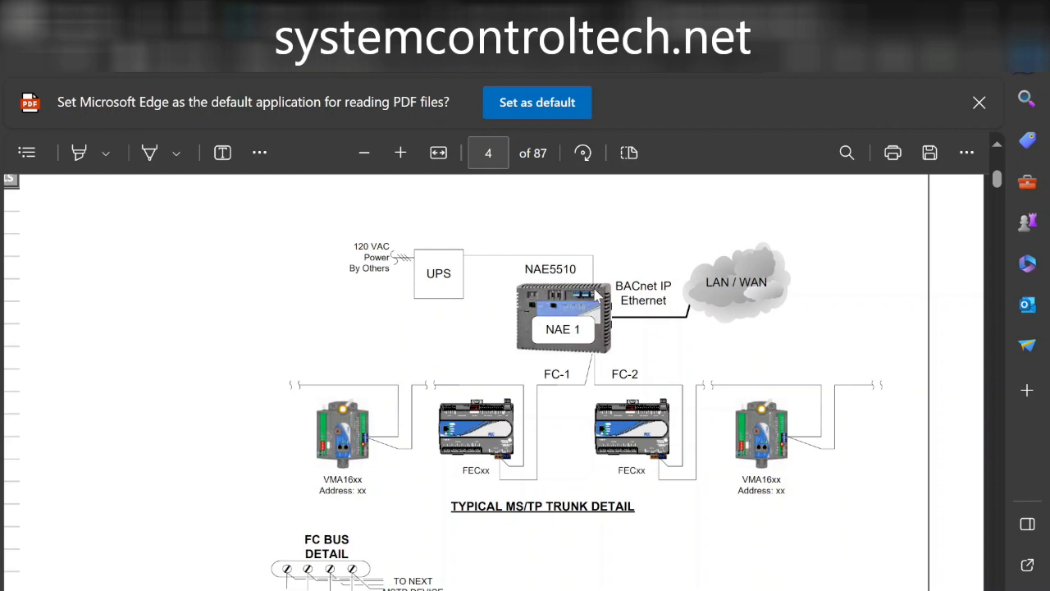
mouse_move(481, 282)
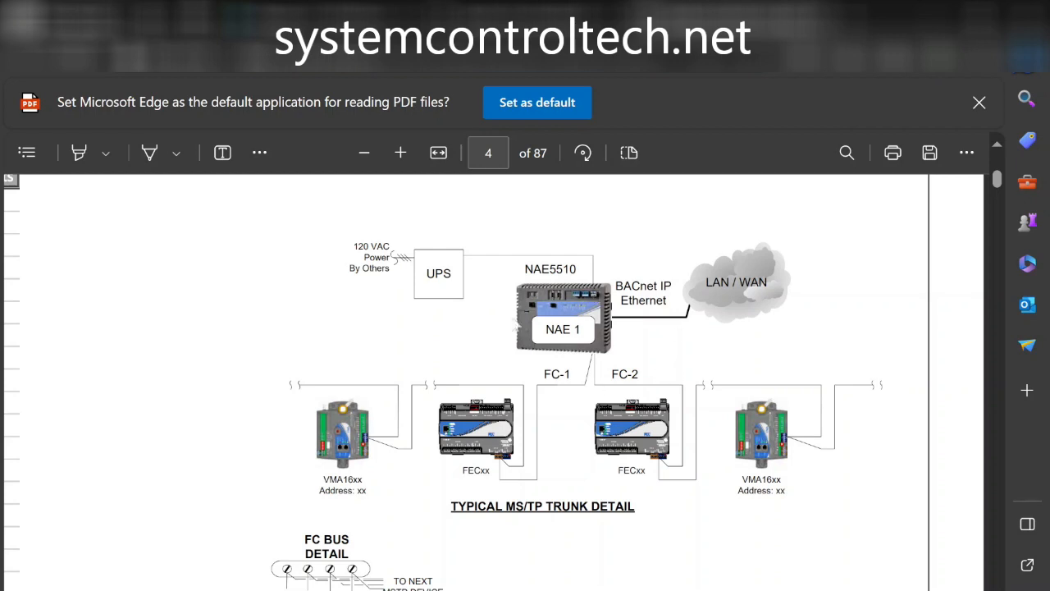
mouse_move(598, 270)
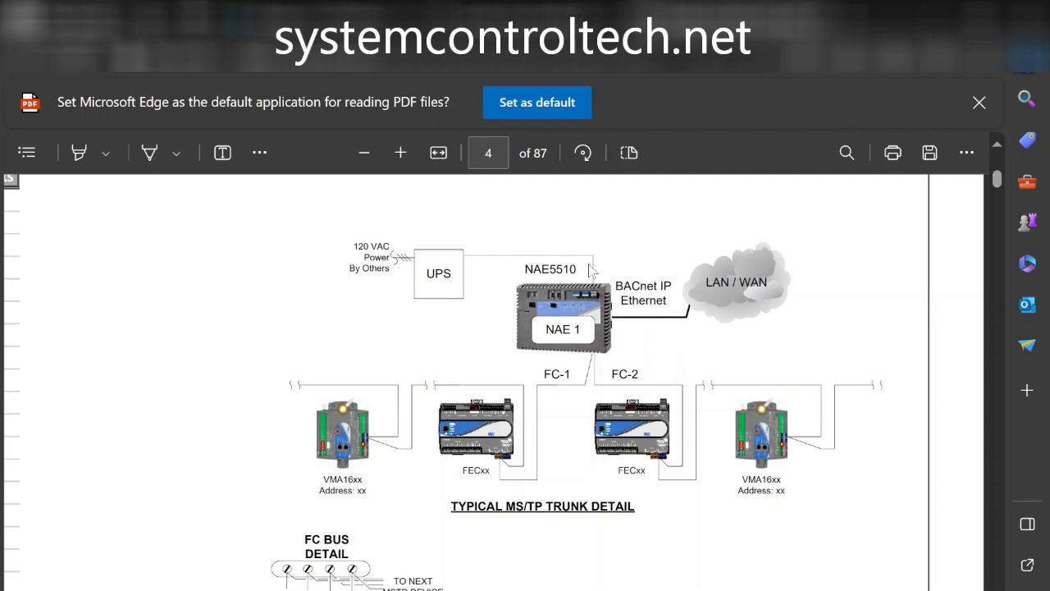
mouse_move(603, 334)
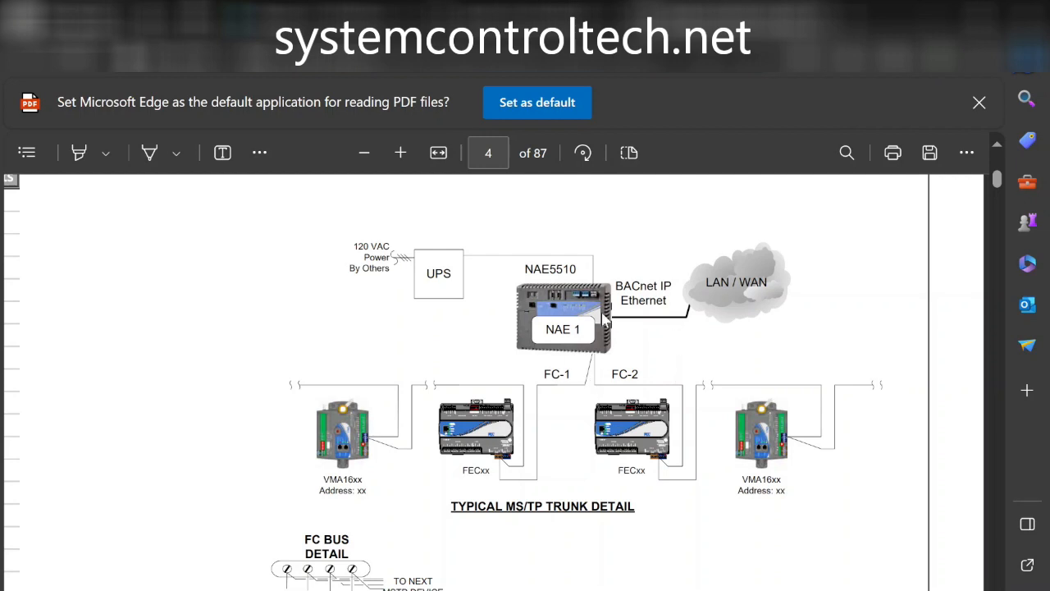
mouse_move(570, 366)
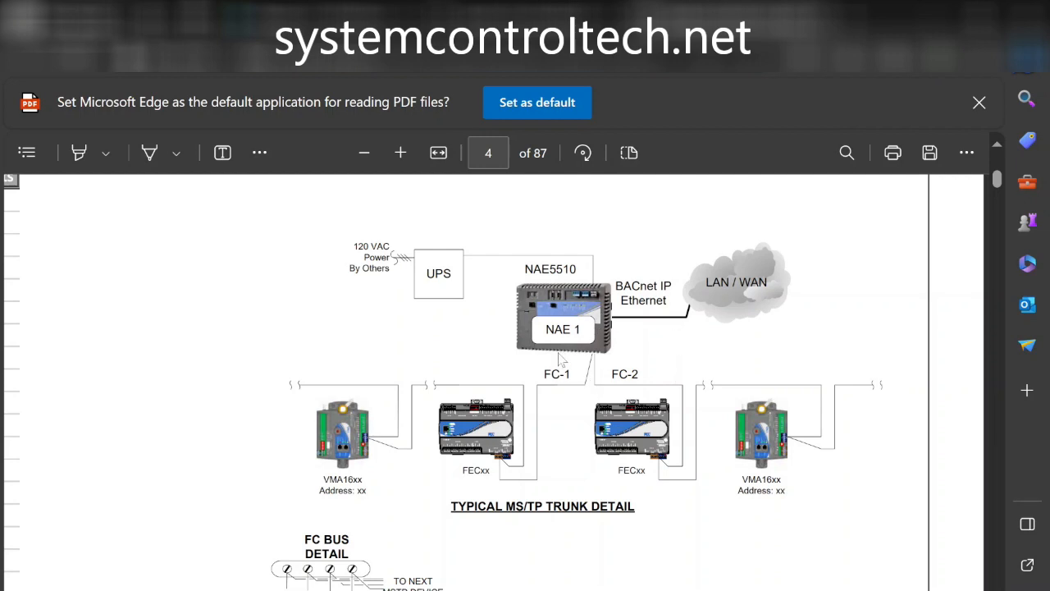
mouse_move(734, 317)
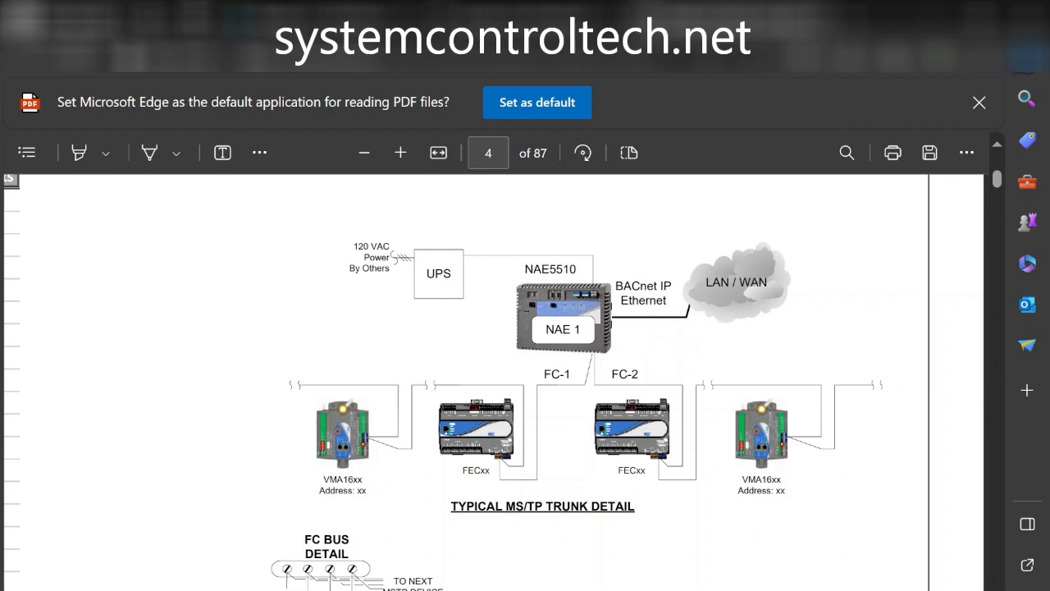
mouse_move(725, 309)
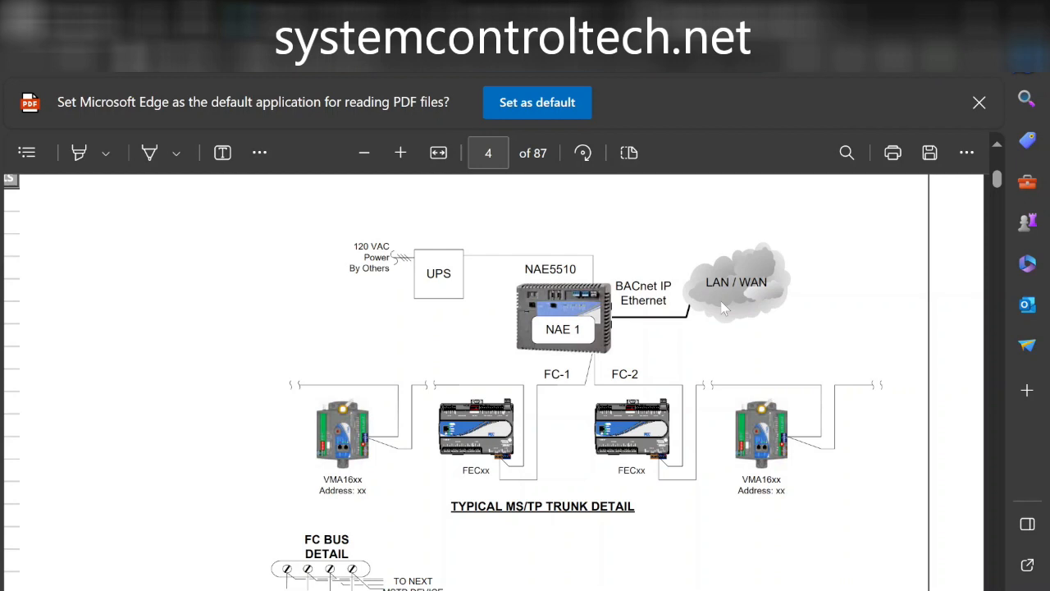
mouse_move(721, 306)
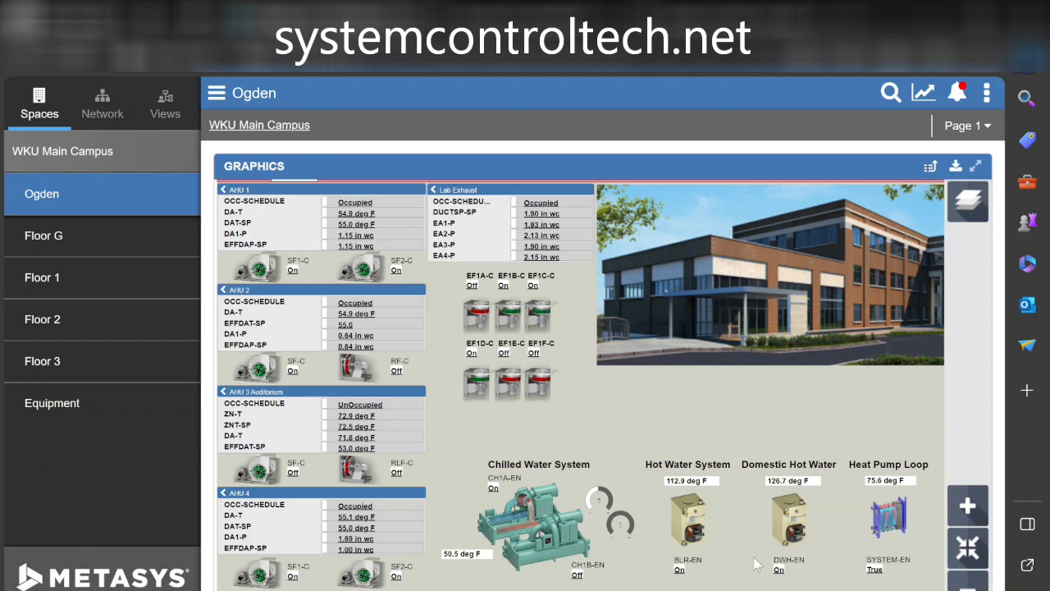
mouse_move(837, 382)
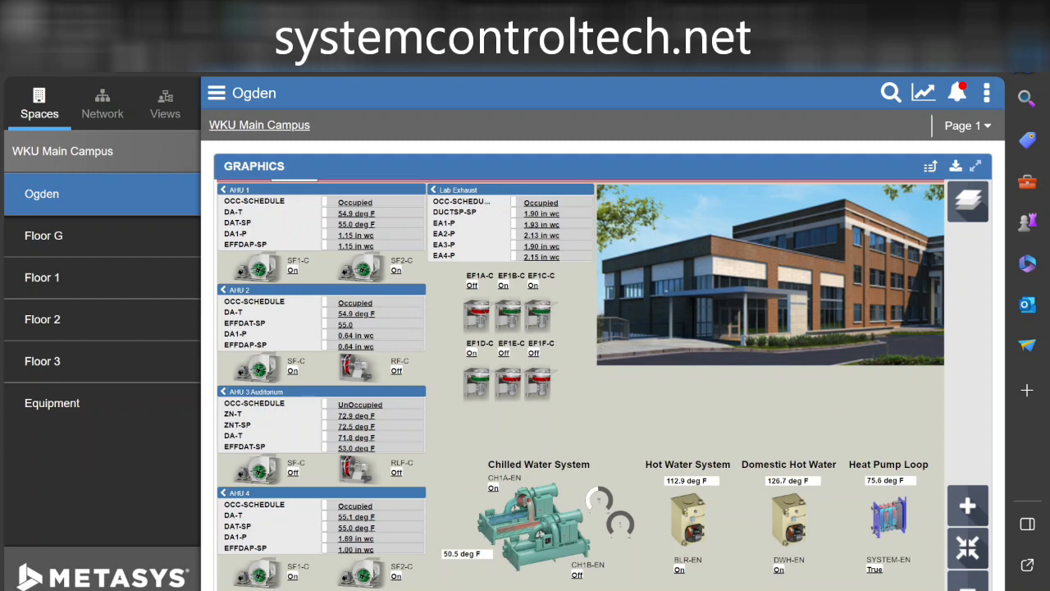
mouse_move(730, 466)
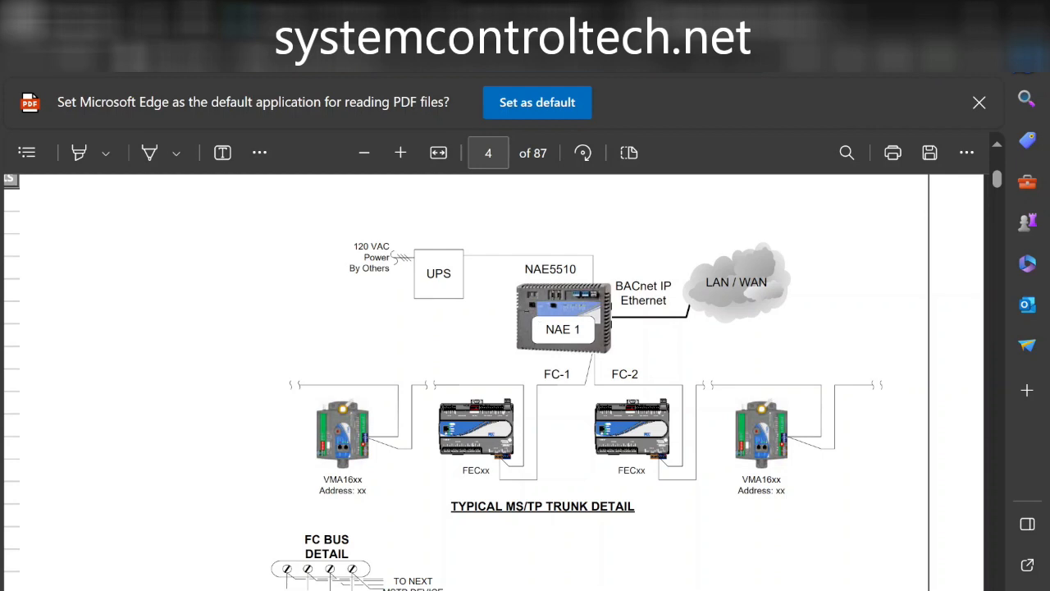
mouse_move(653, 333)
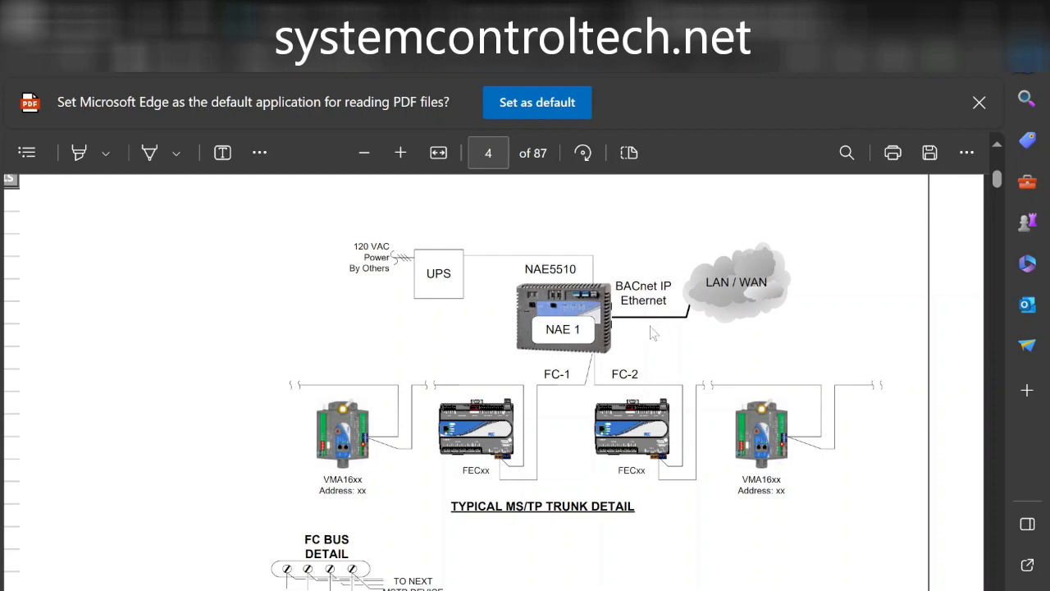
mouse_move(712, 325)
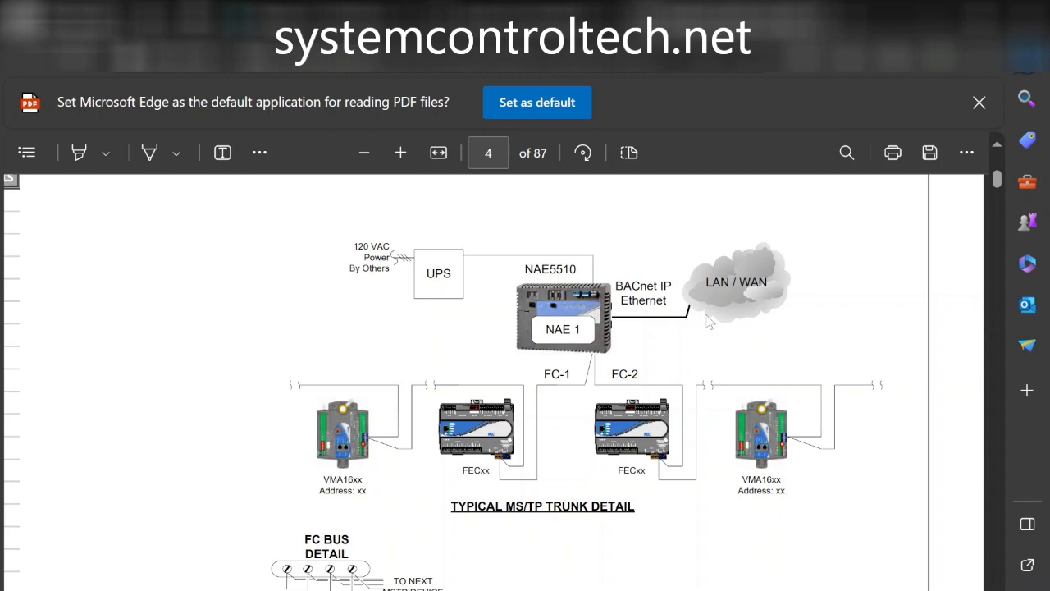
mouse_move(687, 323)
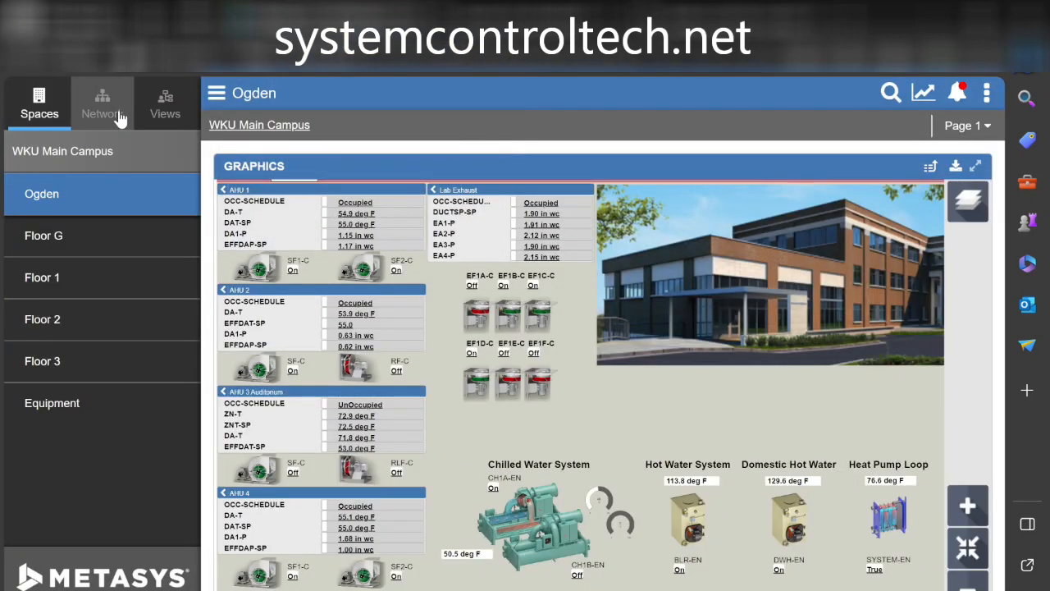
Show the network tree with ADX1's details: model ADS, firmware 12.0.0.7983.
click(102, 101)
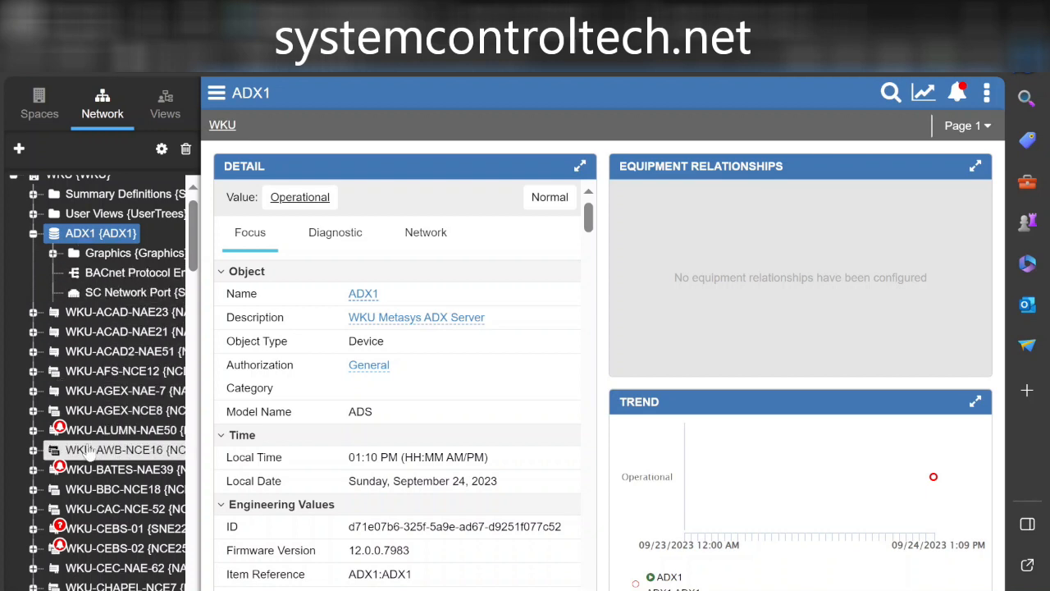
mouse_move(111, 364)
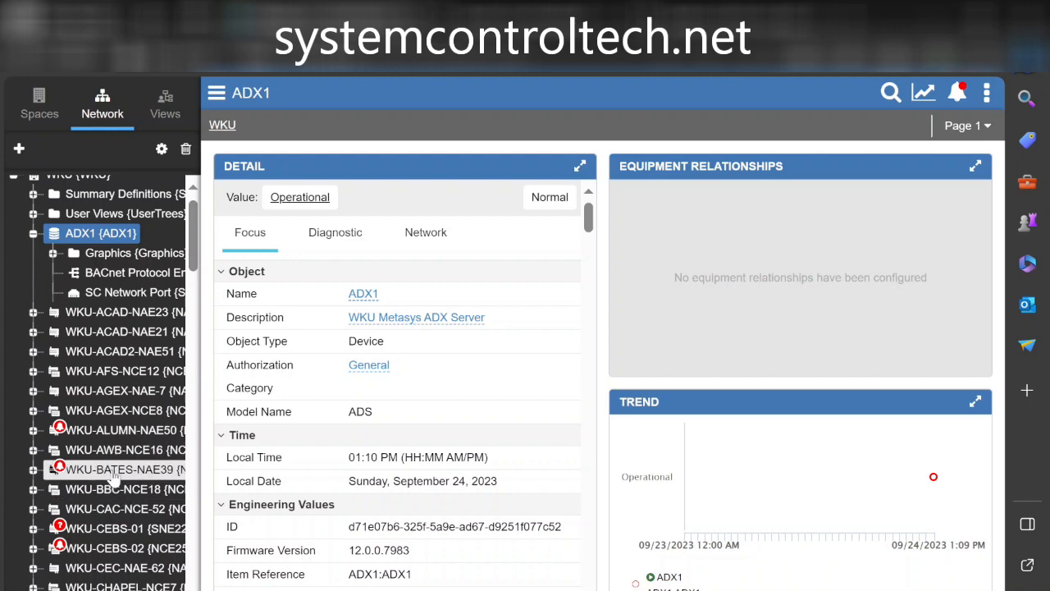
scroll(down, 3)
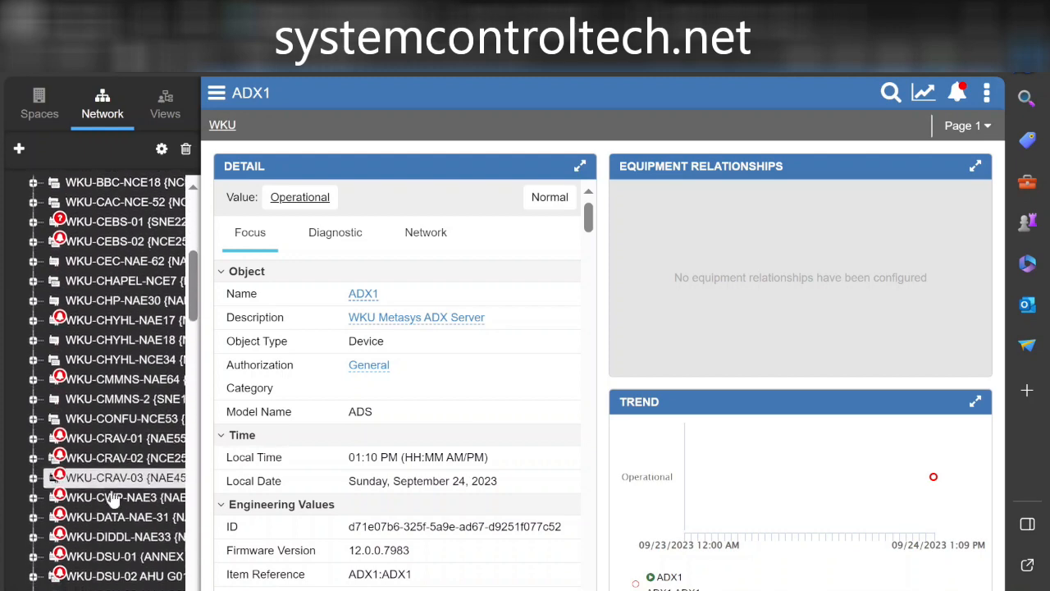
scroll(down, 3)
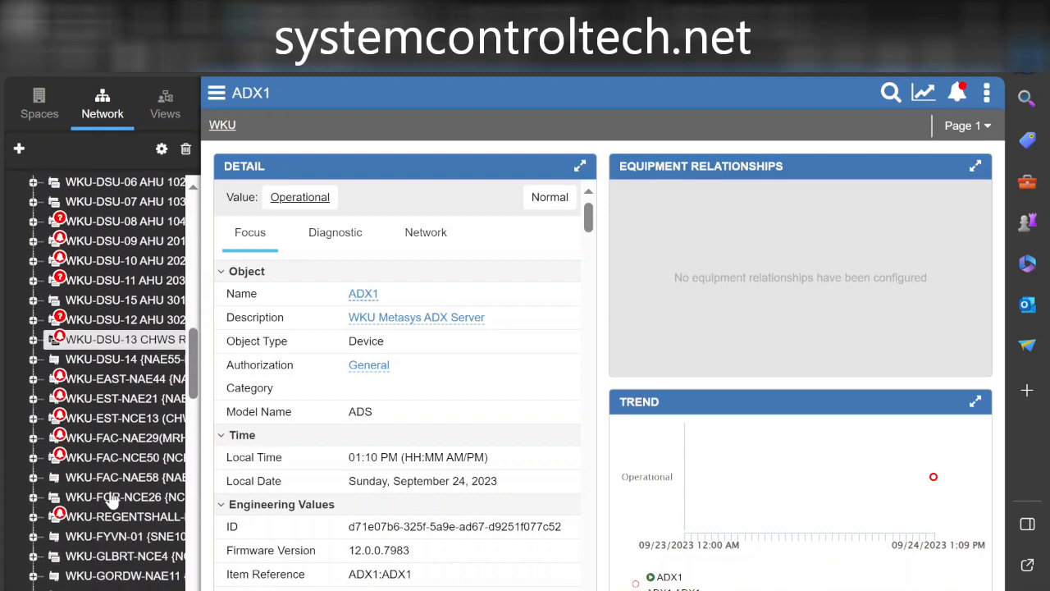
scroll(down, 3)
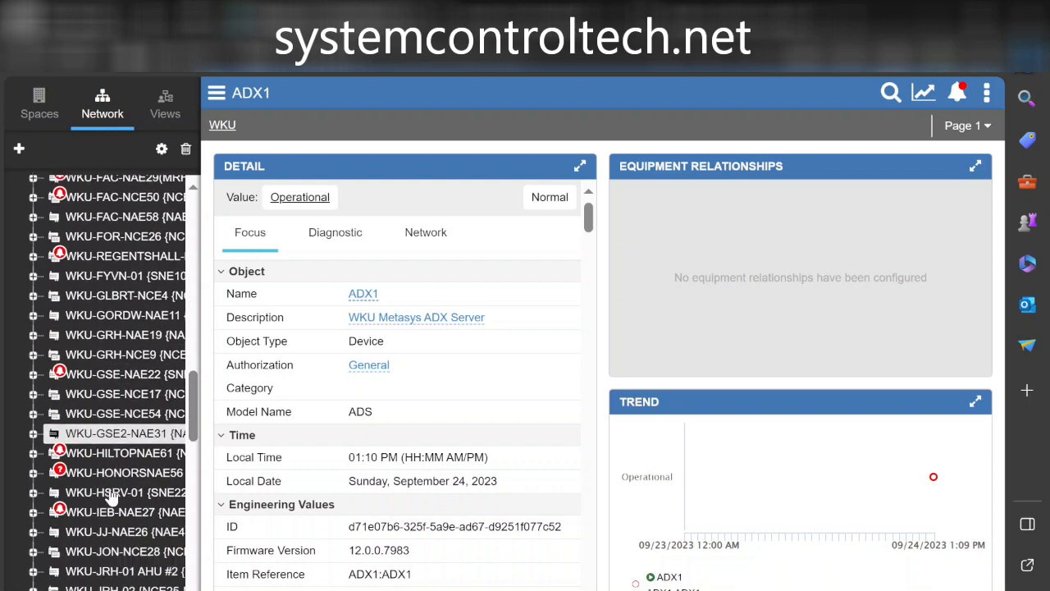
scroll(down, 3)
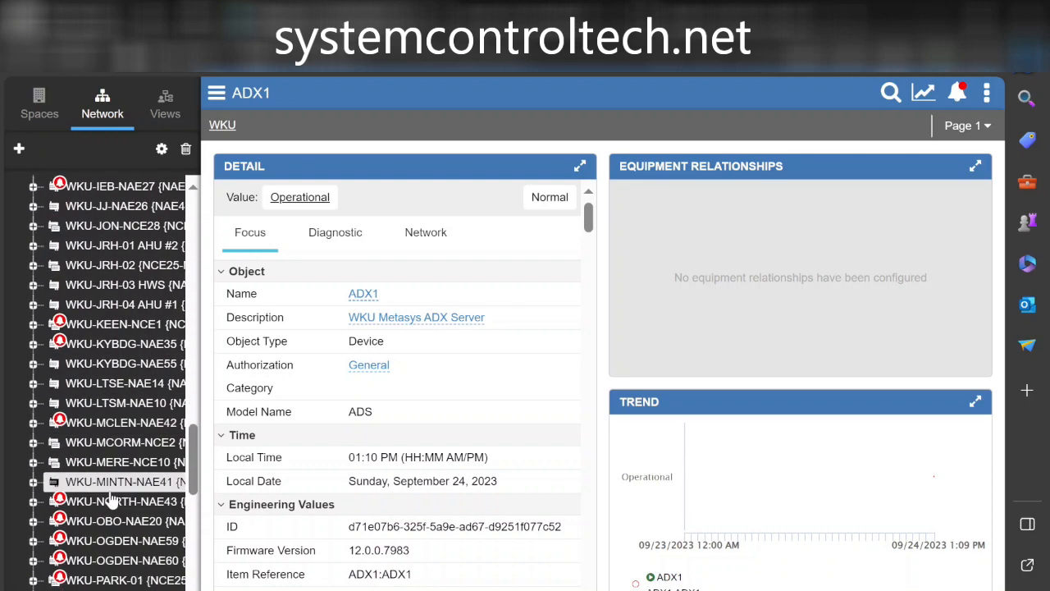
scroll(down, 3)
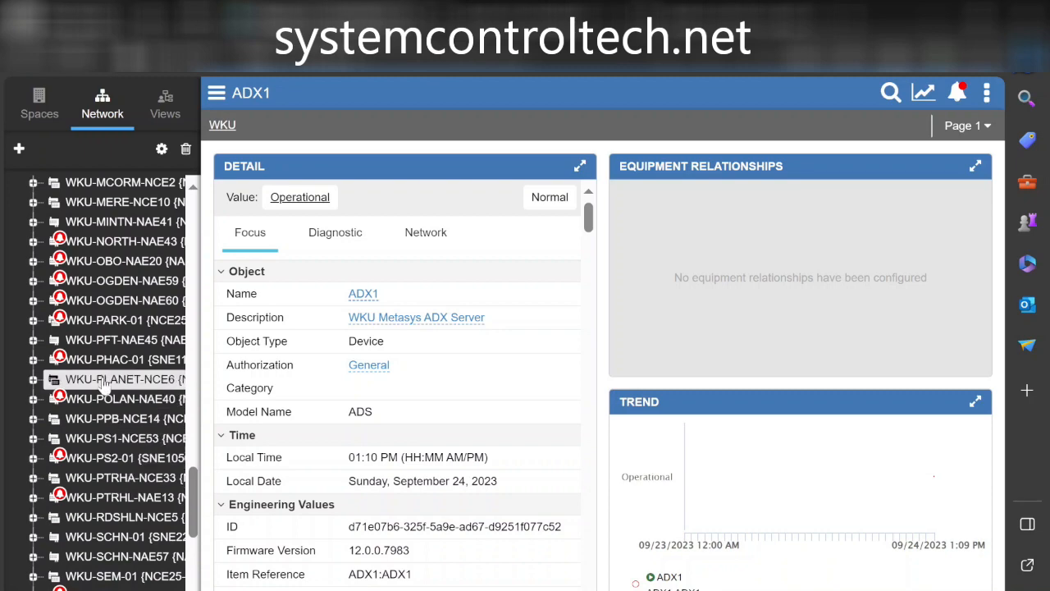
scroll(down, 3)
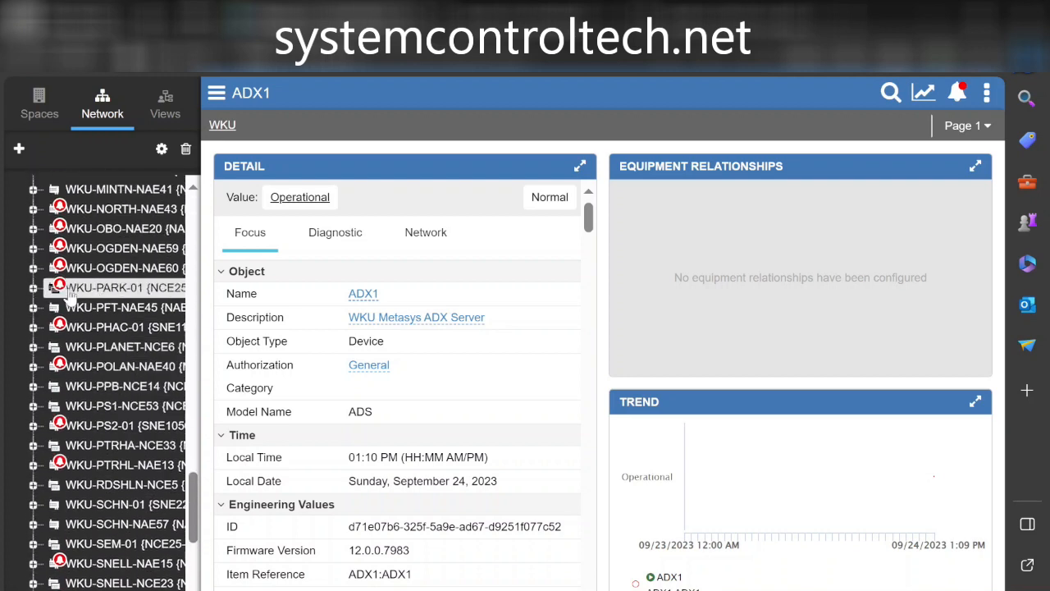
mouse_move(28, 257)
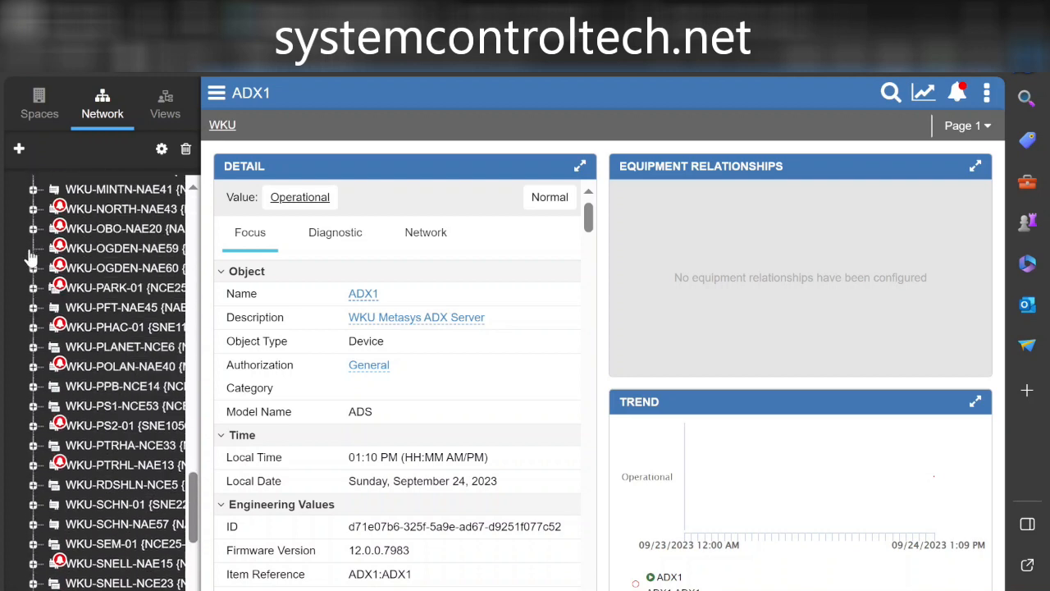
Expand WKU-OGDEN-NAE59 and its FC-1 trunk to list chillers, pumps and air handlers.
click(32, 248)
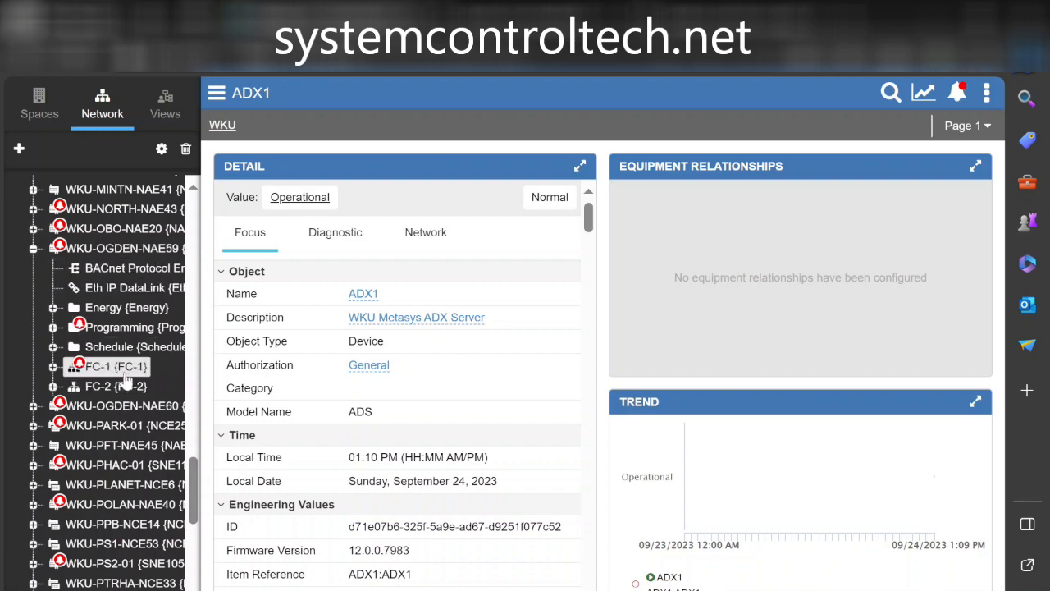
mouse_move(122, 370)
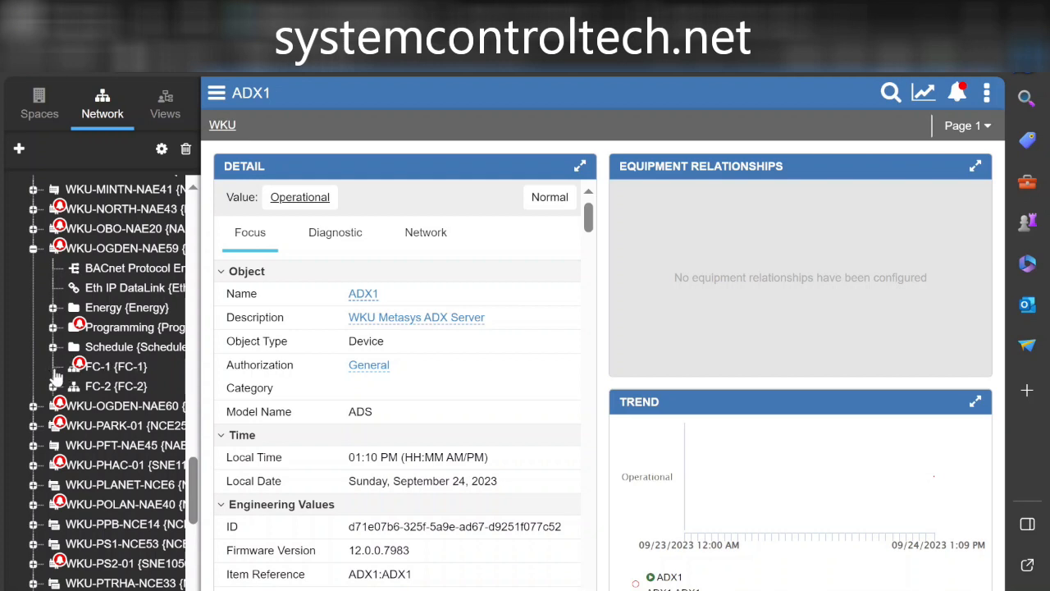
click(33, 367)
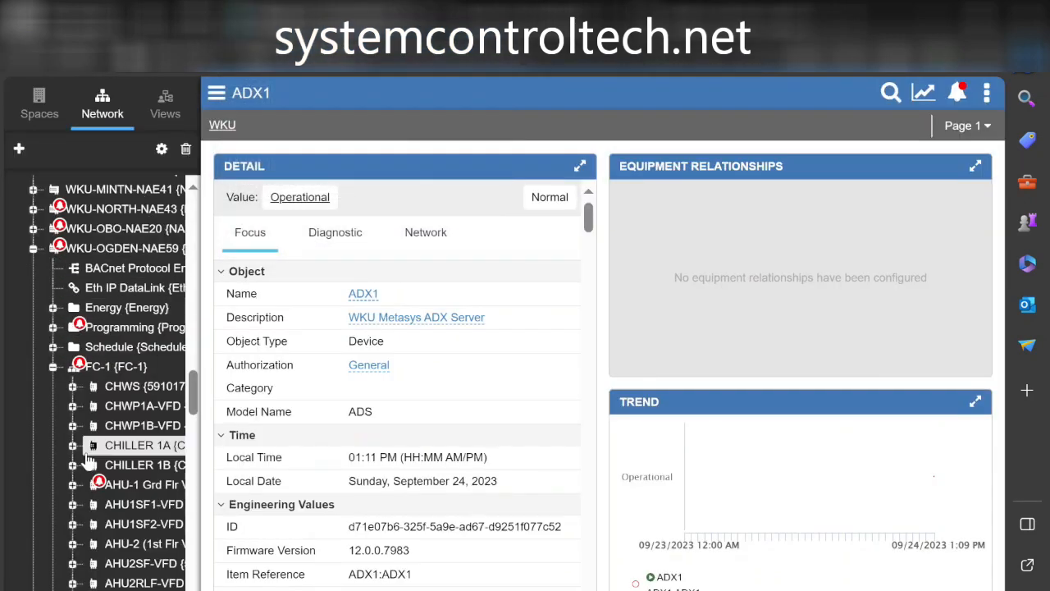
mouse_move(212, 351)
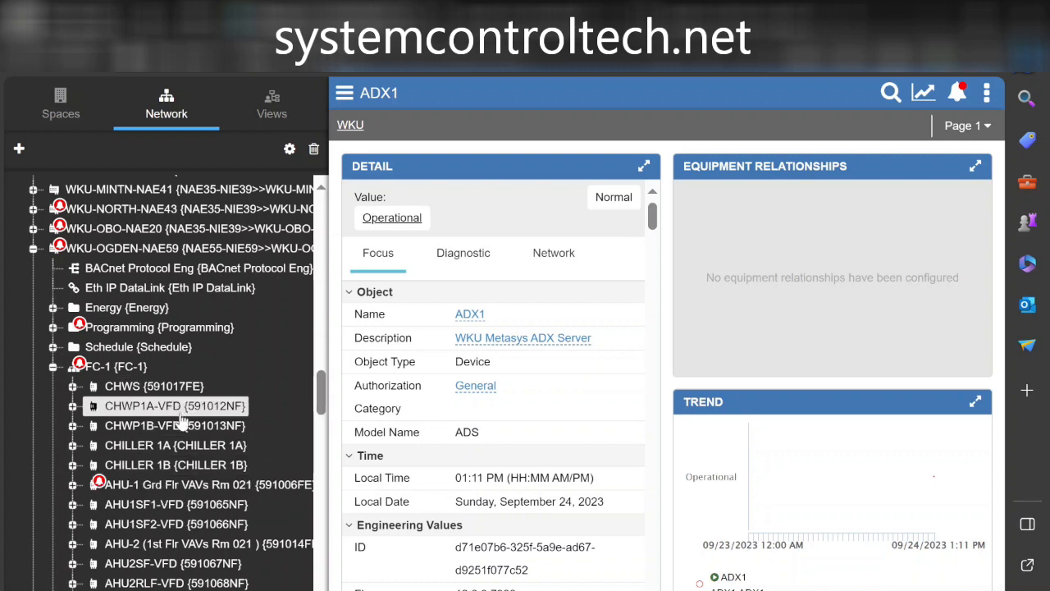
mouse_move(175, 504)
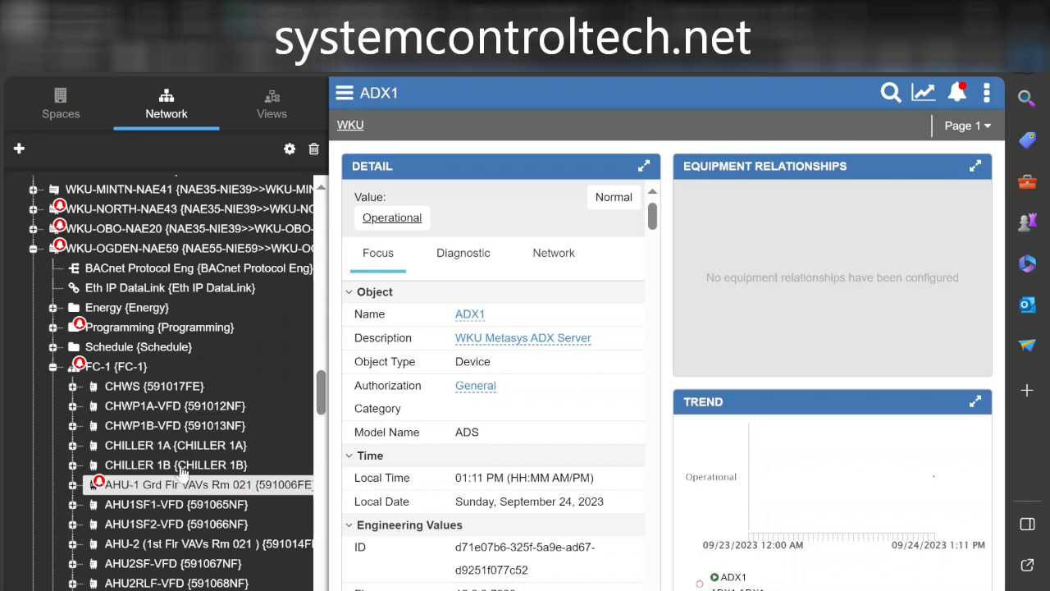
Scroll down through the FC-1 field controller list to read the device names.
scroll(down, 3)
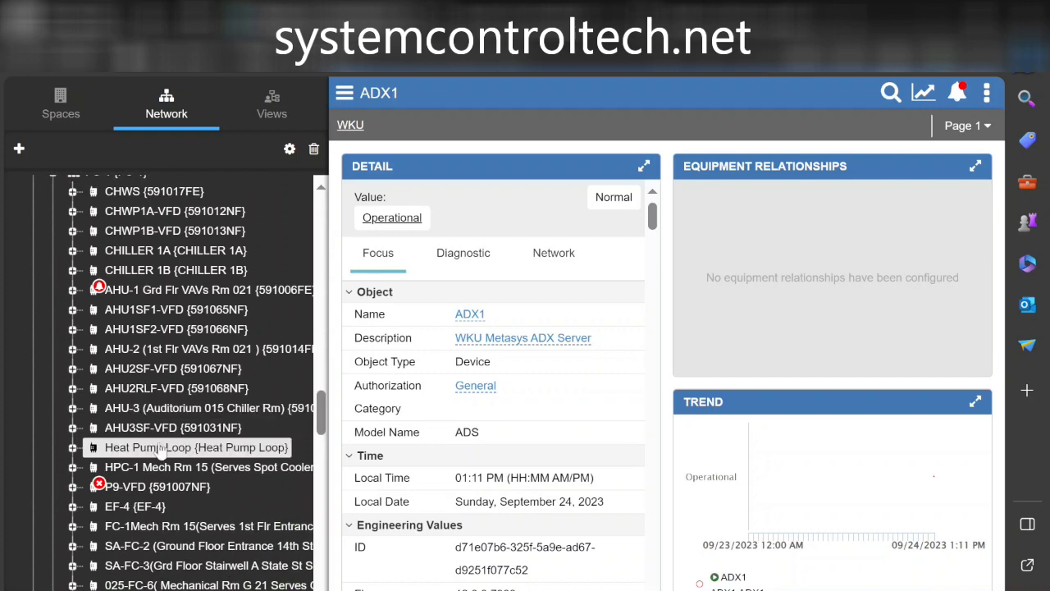
scroll(down, 3)
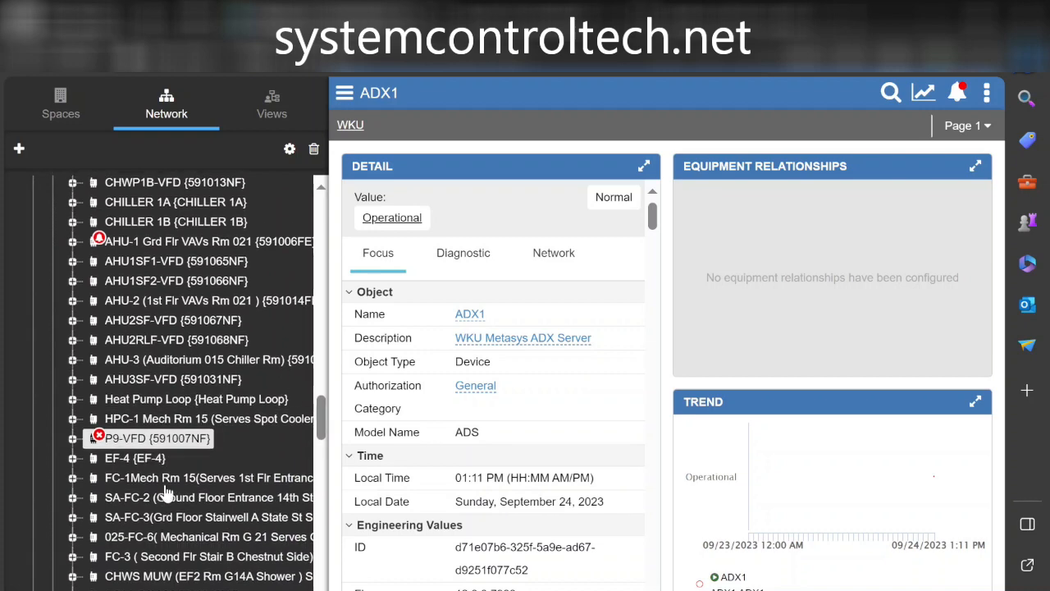
scroll(down, 3)
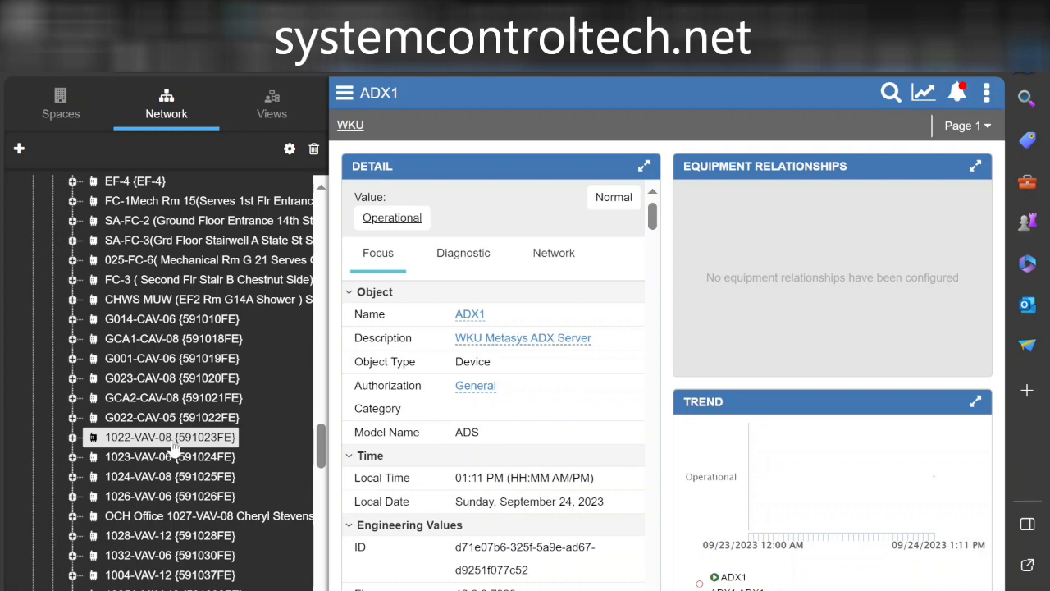
mouse_move(182, 458)
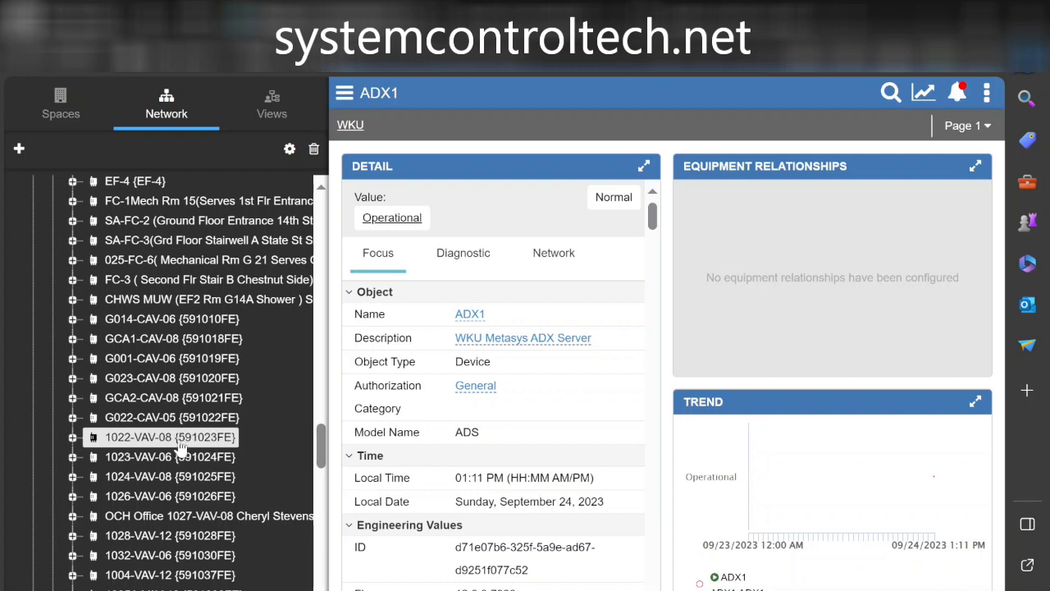
mouse_move(180, 453)
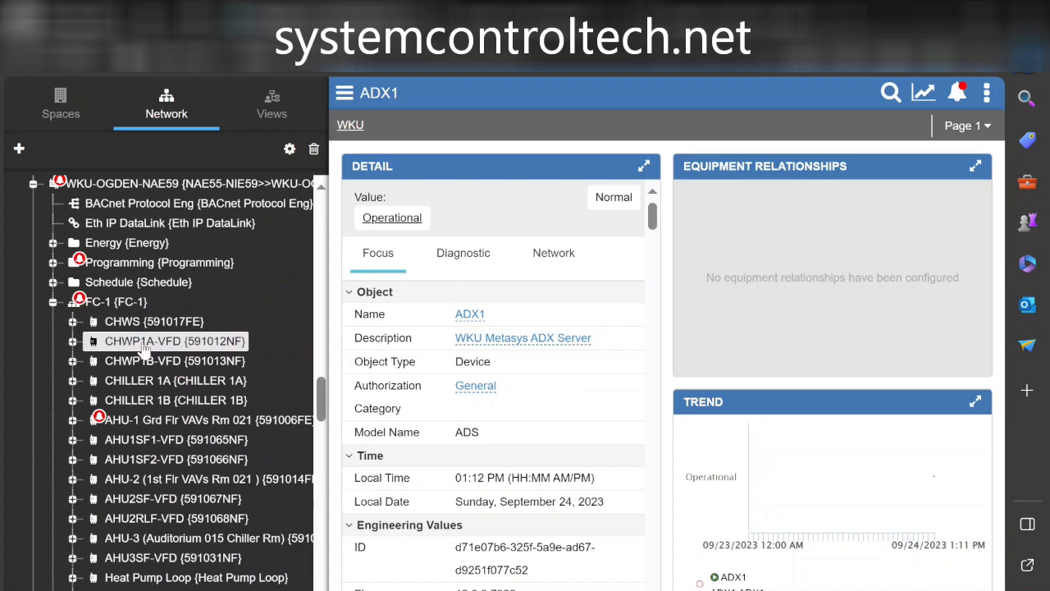
scroll(down, 3)
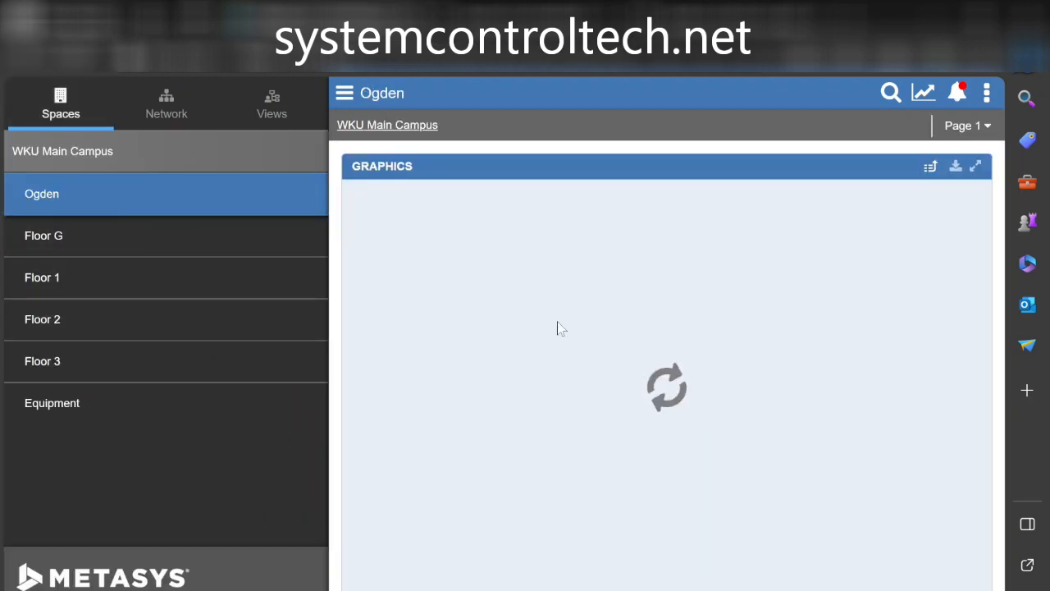
mouse_move(980, 469)
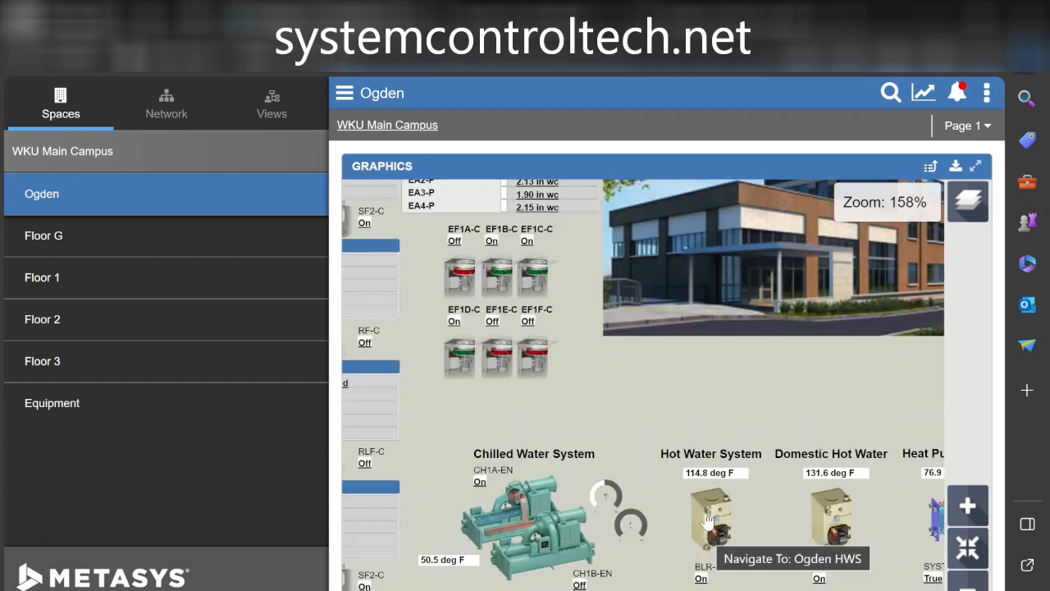
mouse_move(180, 292)
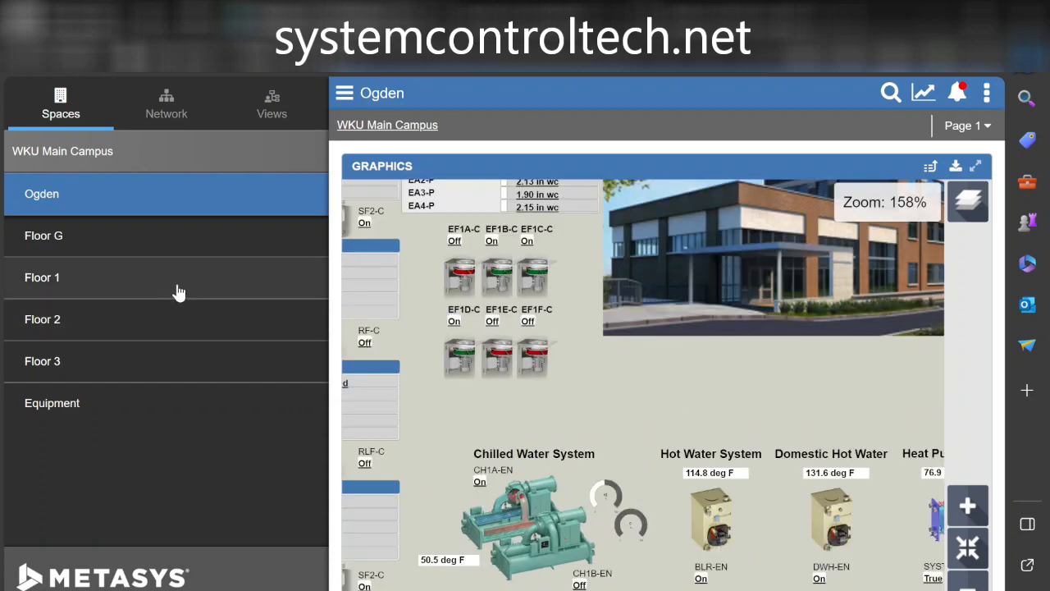
Open Ogden Floor 1, enlarge its zone temperature plan, and open room 1004's VAV-12 graphic.
click(42, 277)
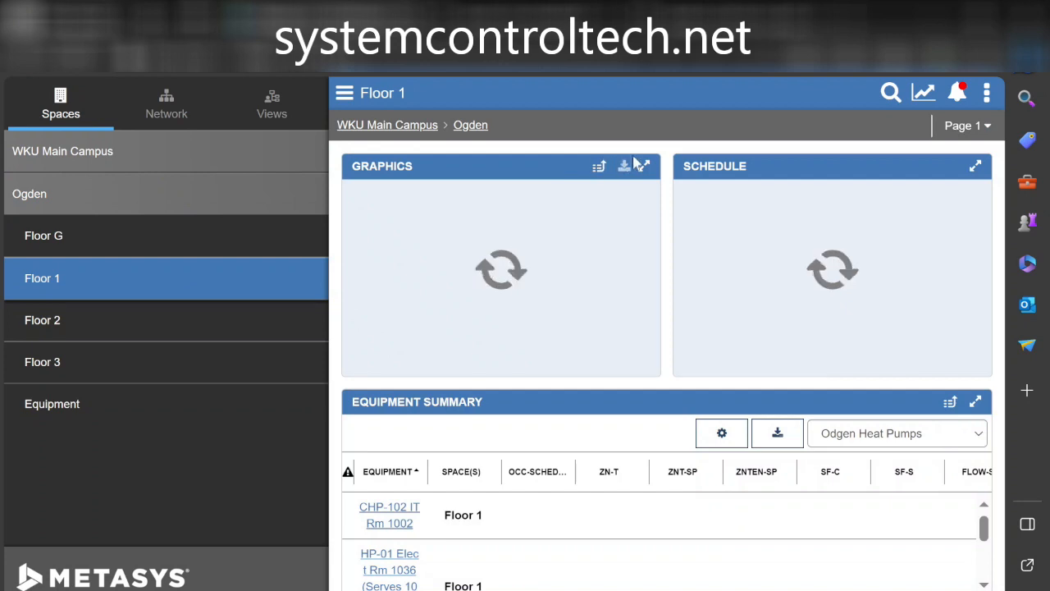
click(975, 166)
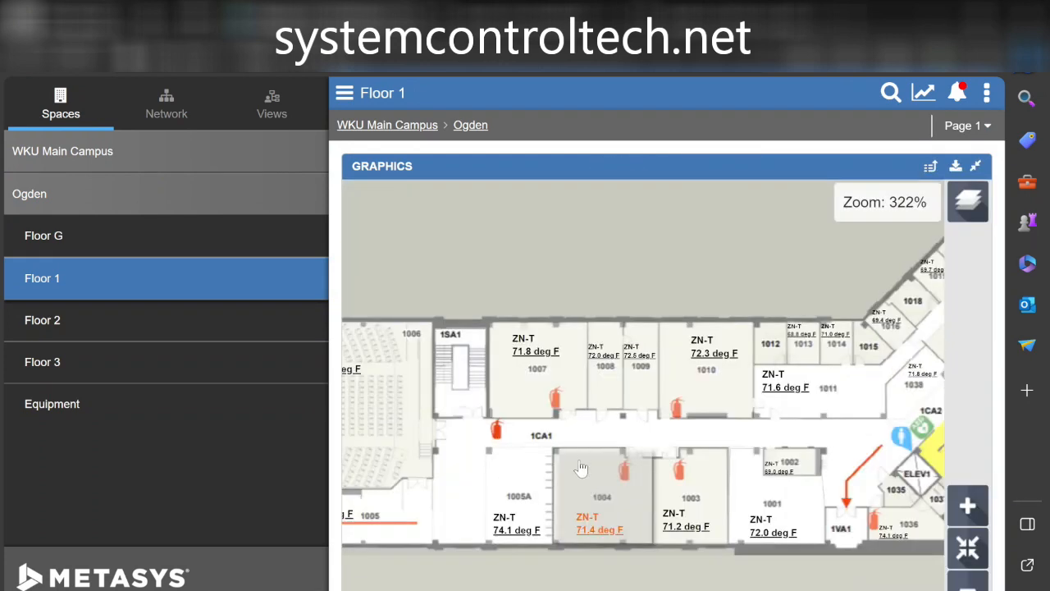
click(602, 495)
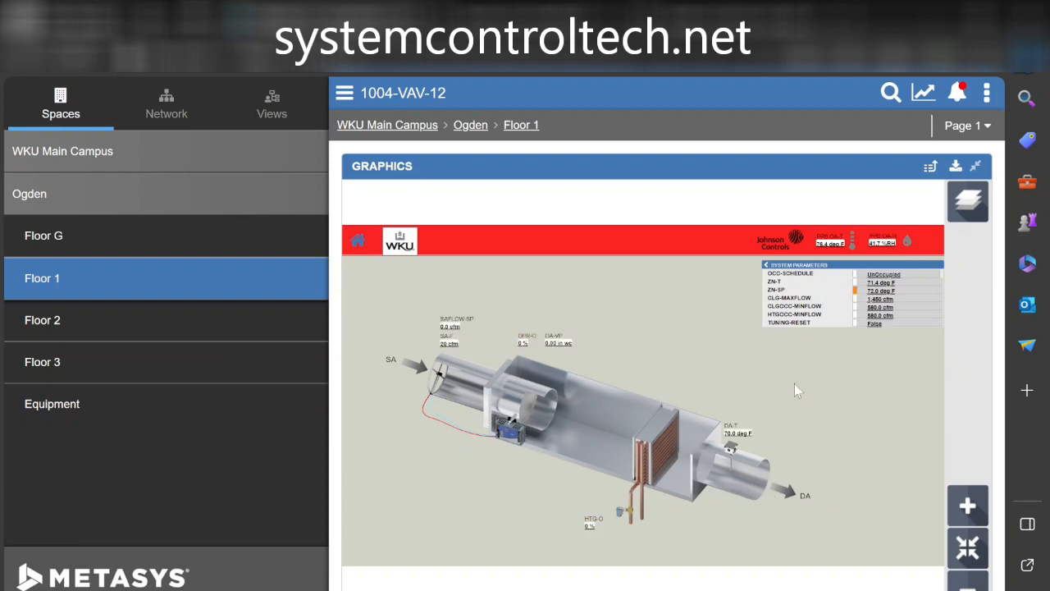
mouse_move(708, 320)
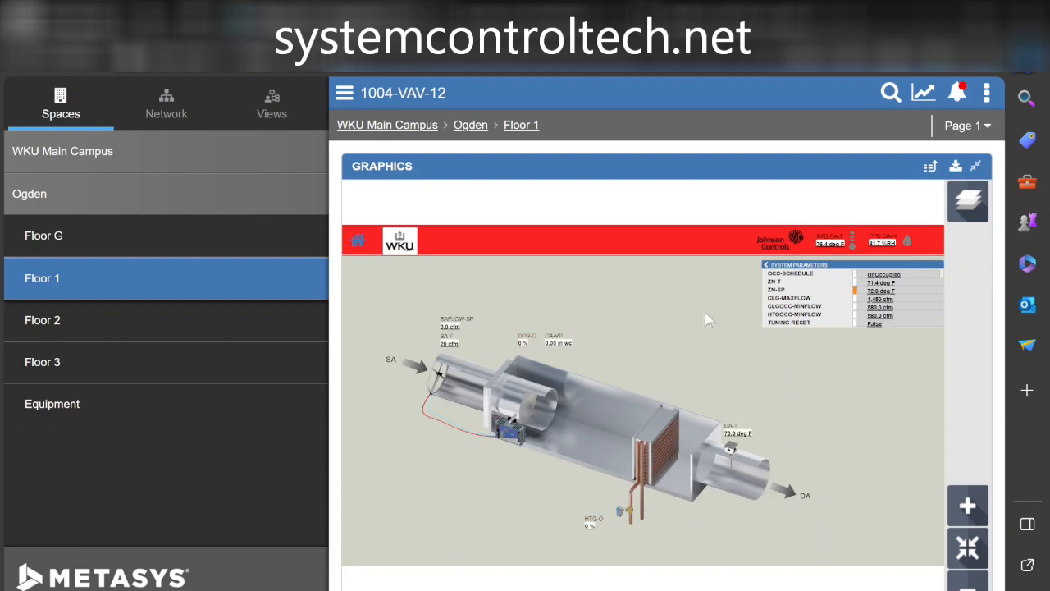
mouse_move(162, 273)
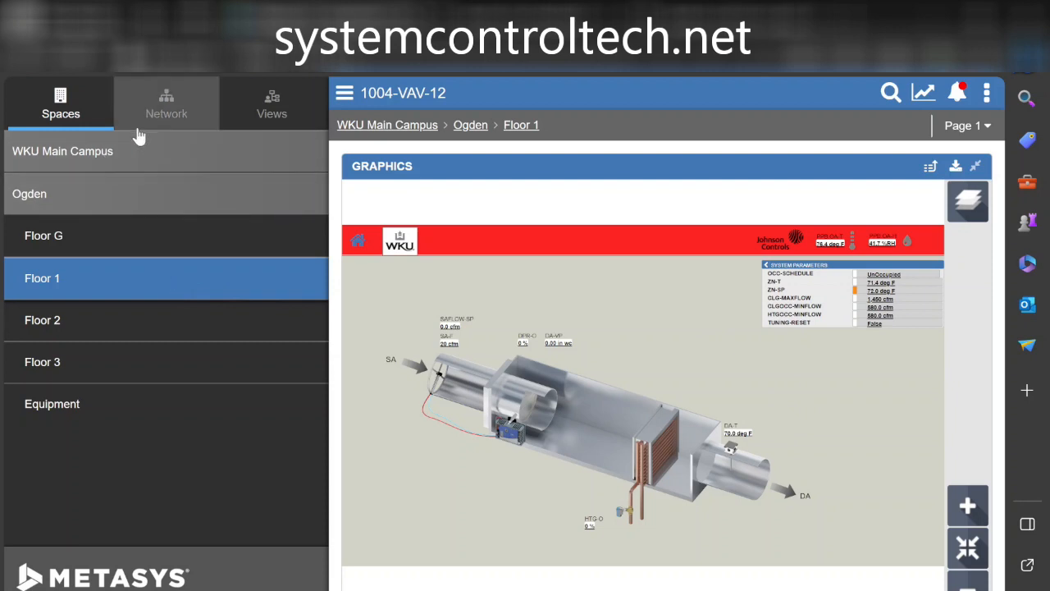
mouse_move(158, 115)
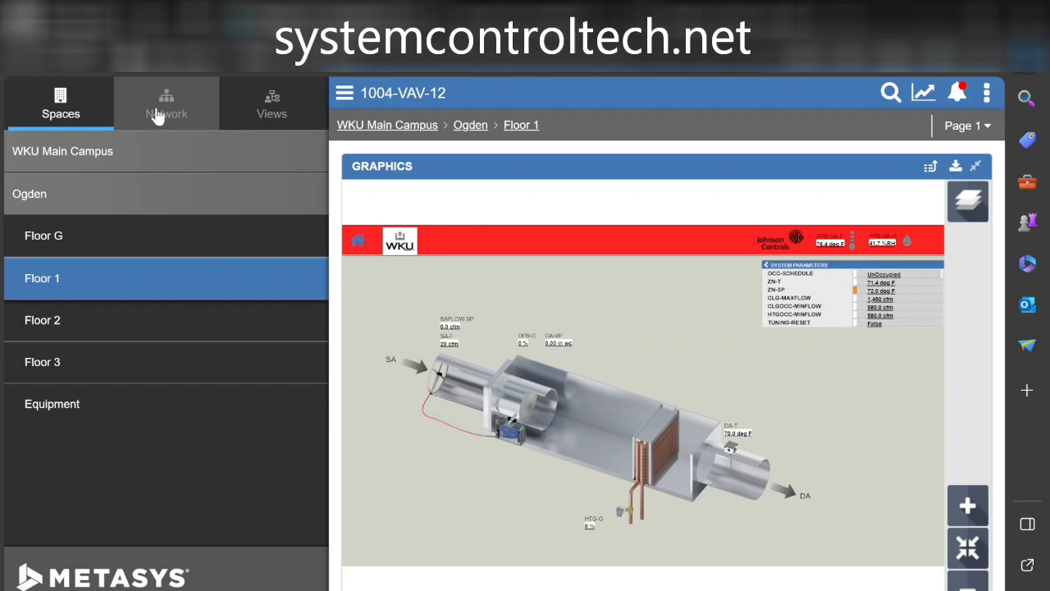
Switch back to the Network tab listing Ogden NAE59's FC-1 controllers and ADX1 details.
click(166, 102)
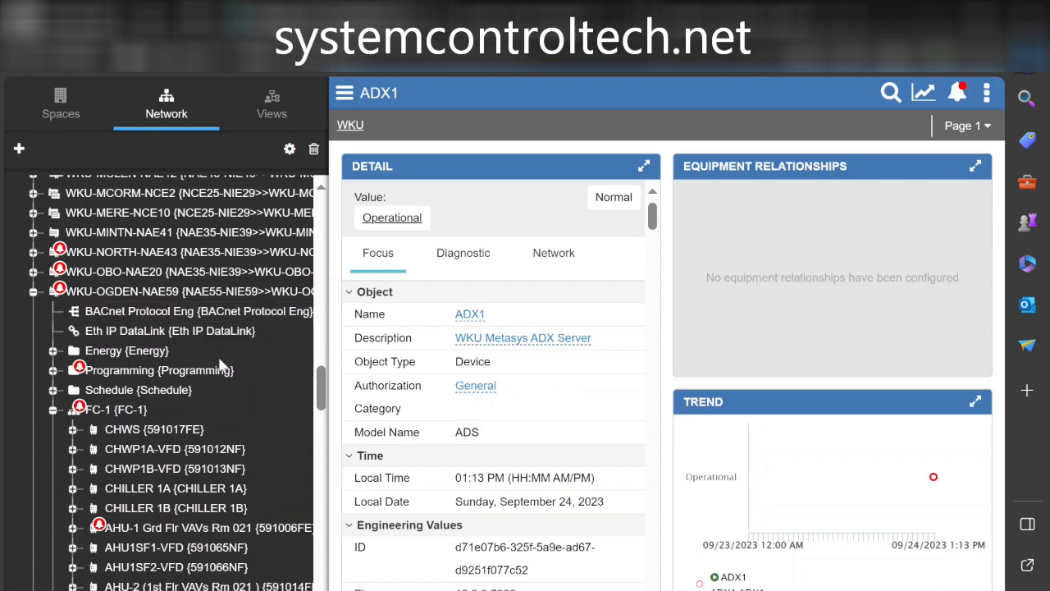
mouse_move(261, 403)
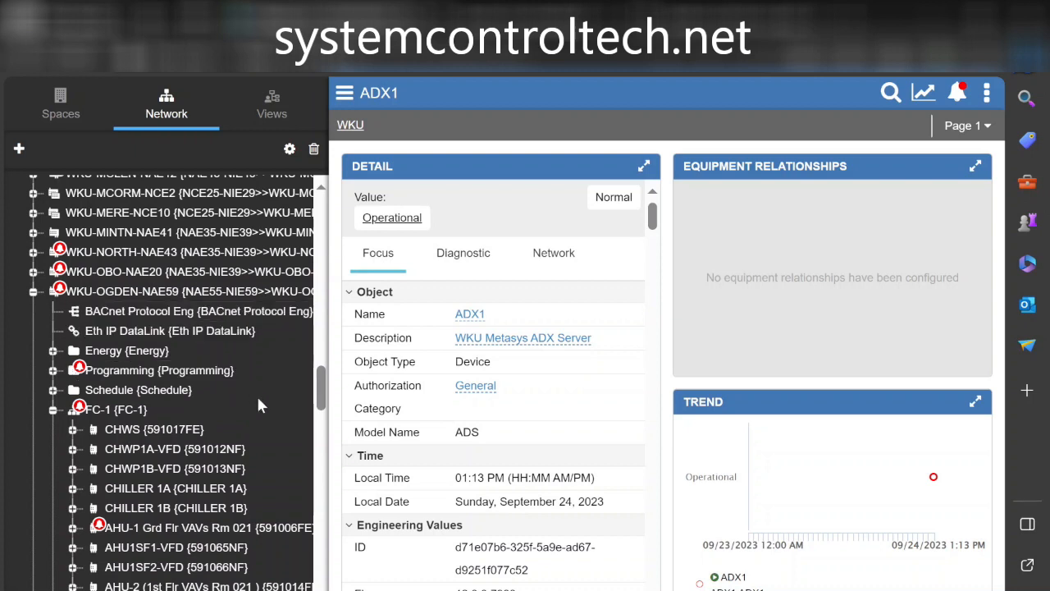